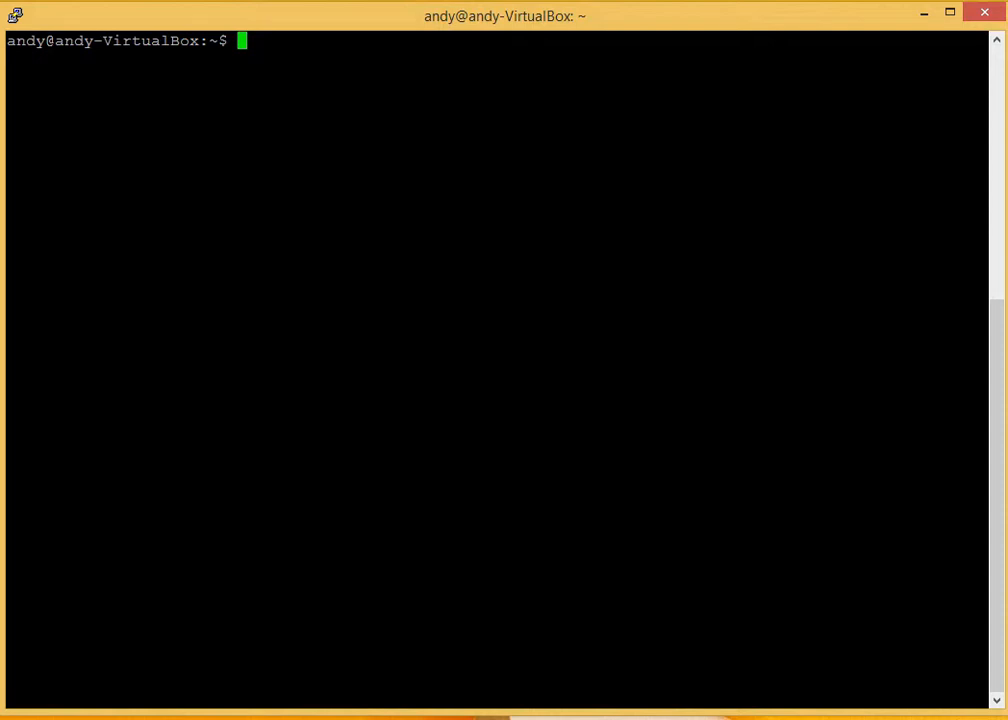
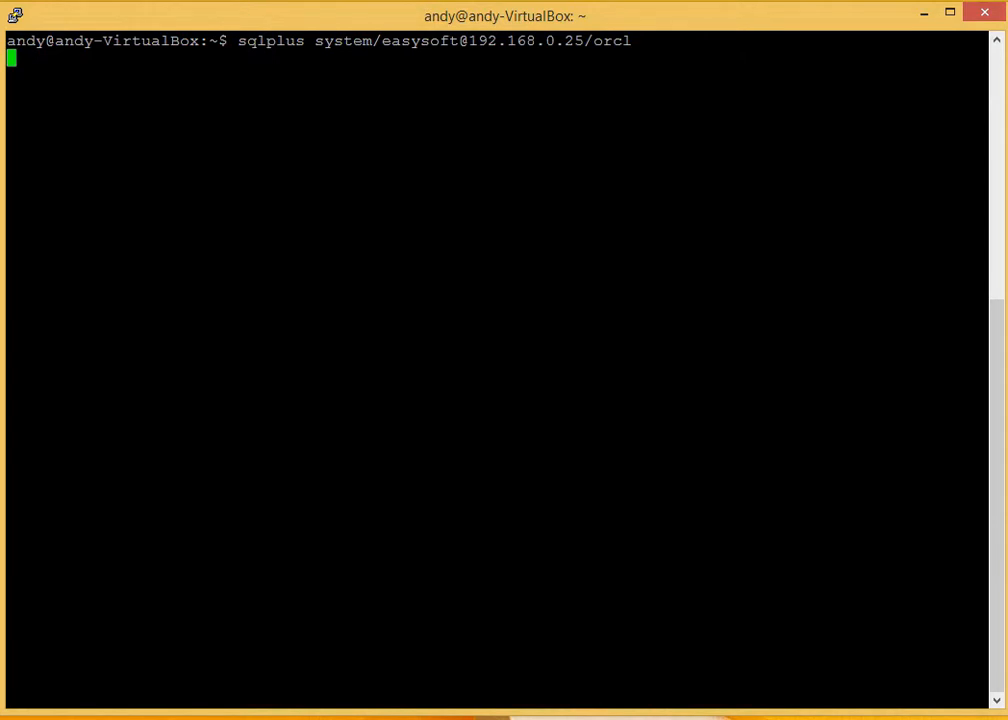
- Run 'select * from customer' to show the Easysoft row, then quit SQL*Plus
{"action": "type", "text": "select"}
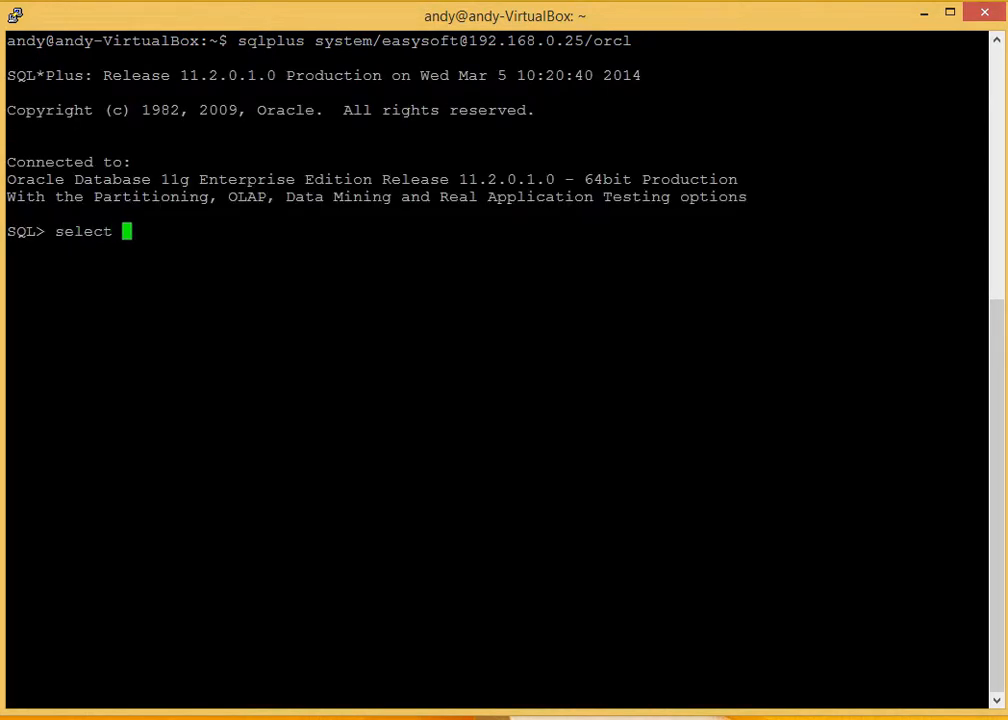
{"action": "type", "text": "* from"}
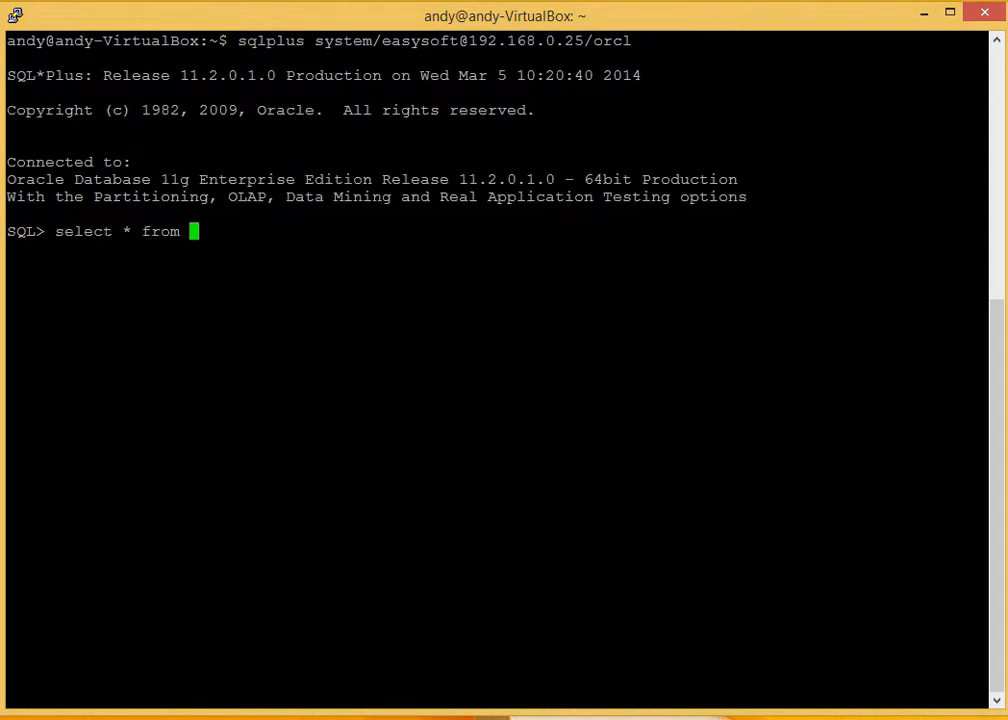
{"action": "type", "text": "customer;"}
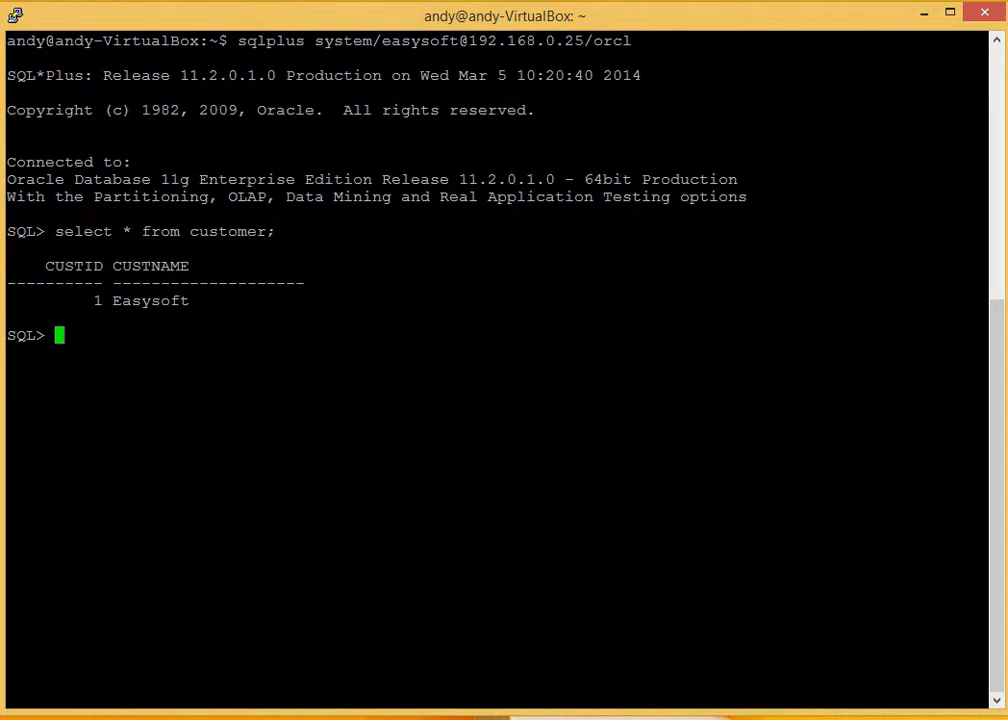
{"action": "type", "text": "quit"}
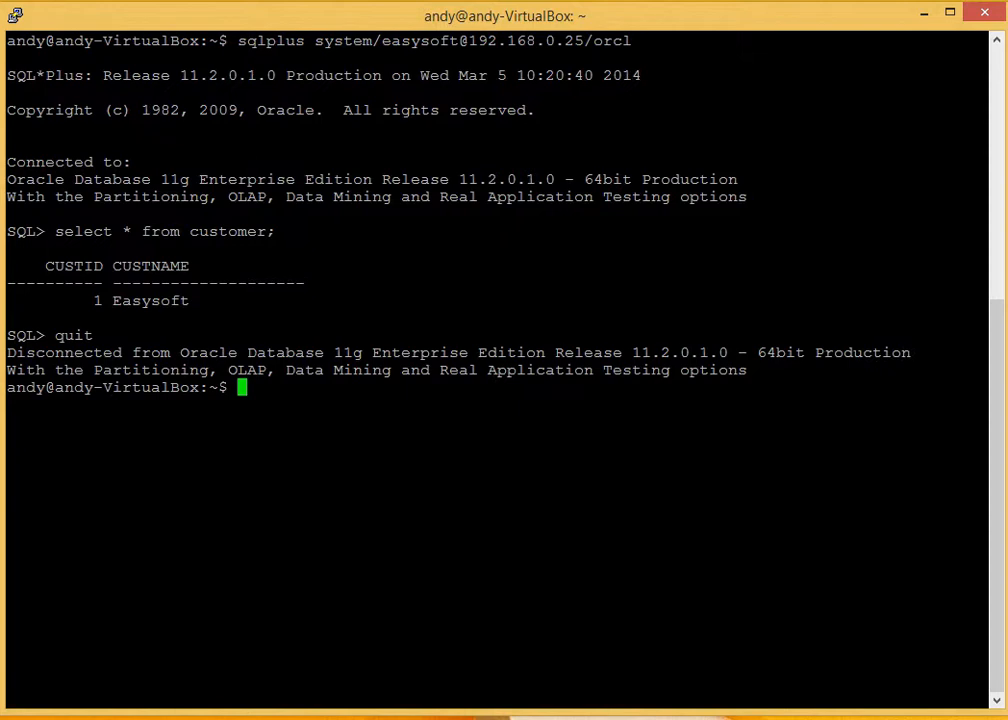
- Change into shared/odbc-oracle-3.5.0-linux-x86-64-ul64 and list its contents
{"action": "type", "text": "cd"}
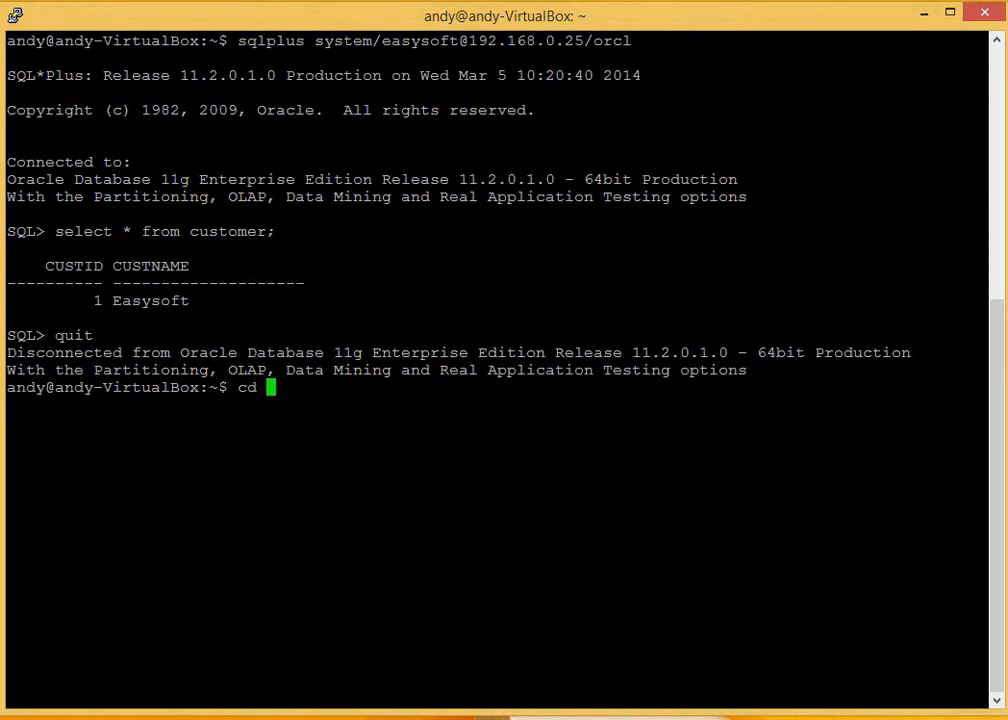
{"action": "type", "text": "shared"}
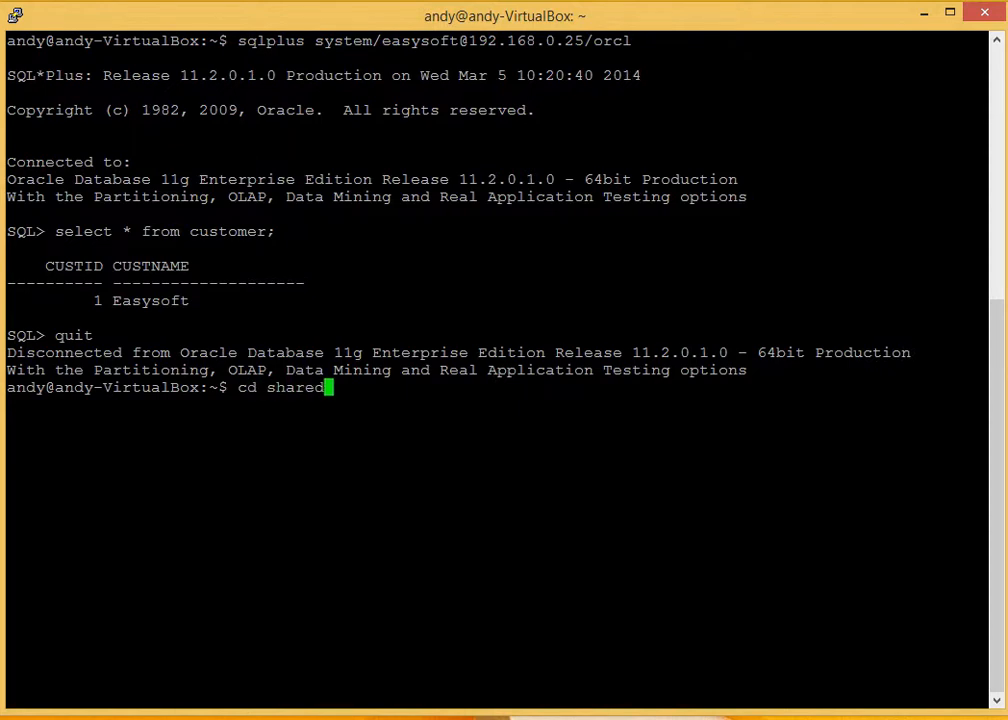
{"action": "type", "text": "/"}
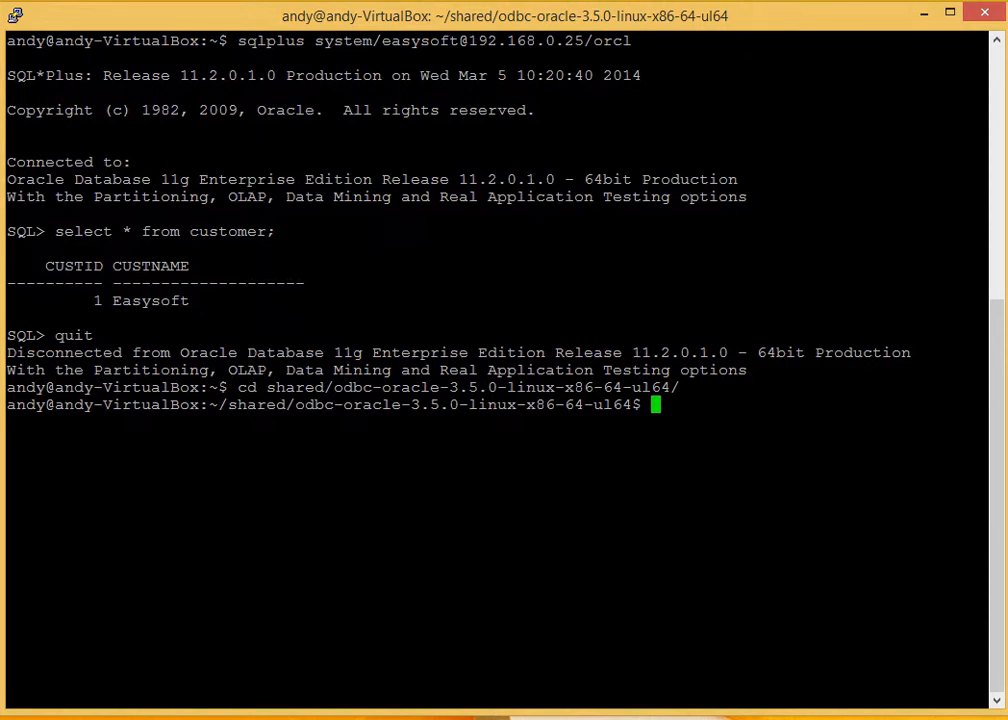
{"action": "type", "text": "ls"}
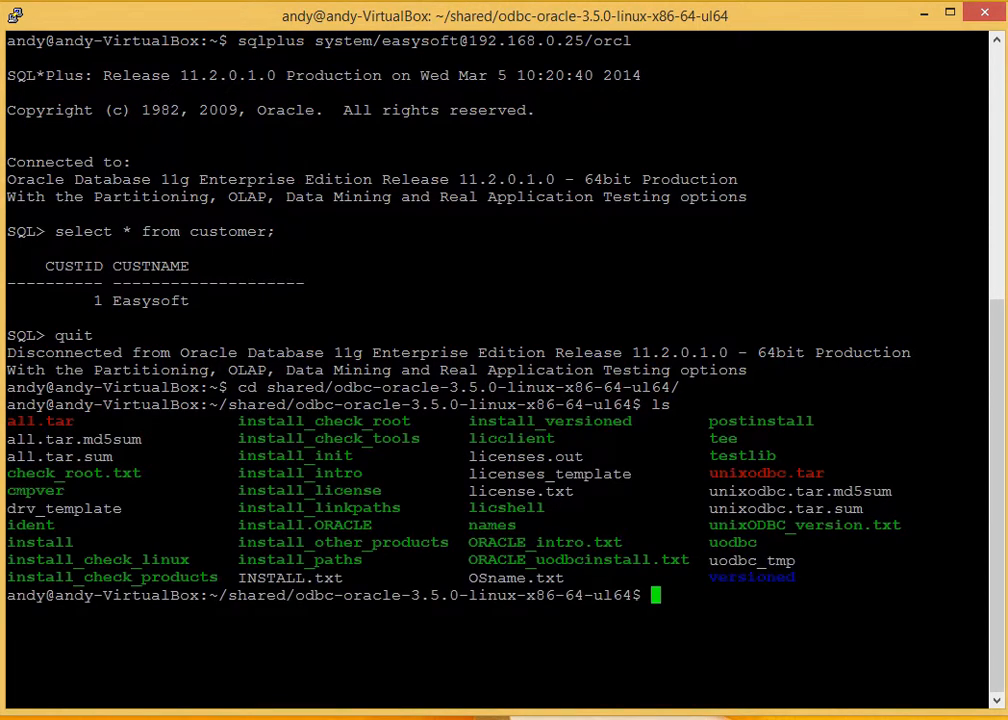
- Launch the Easysoft installer with sudo ./install
{"action": "type", "text": "sudo"}
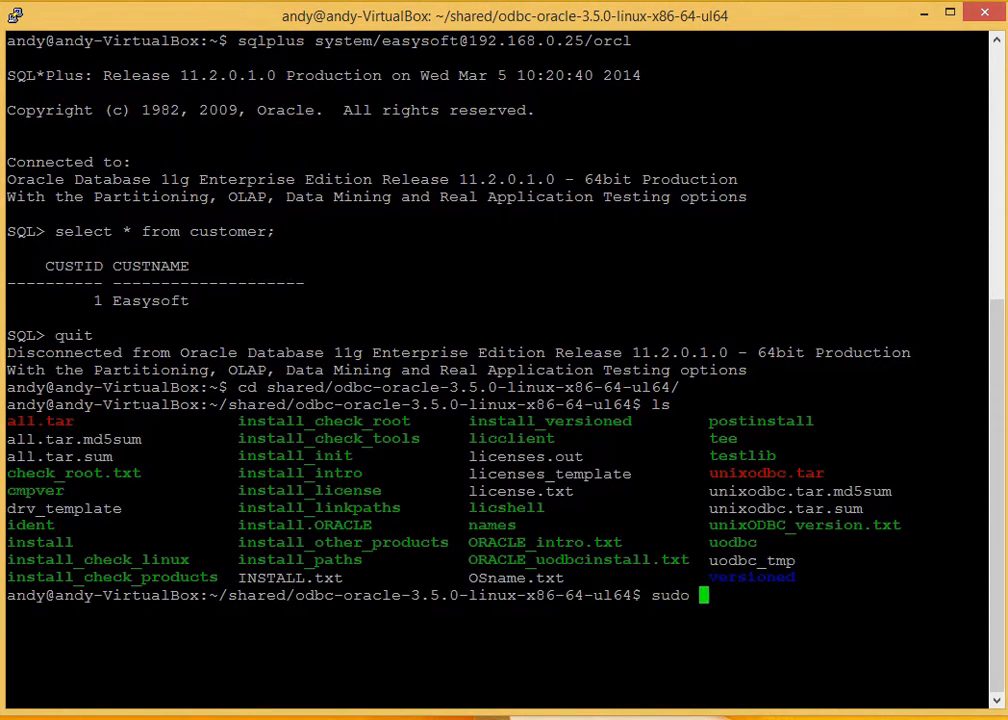
{"action": "type", "text": "./in"}
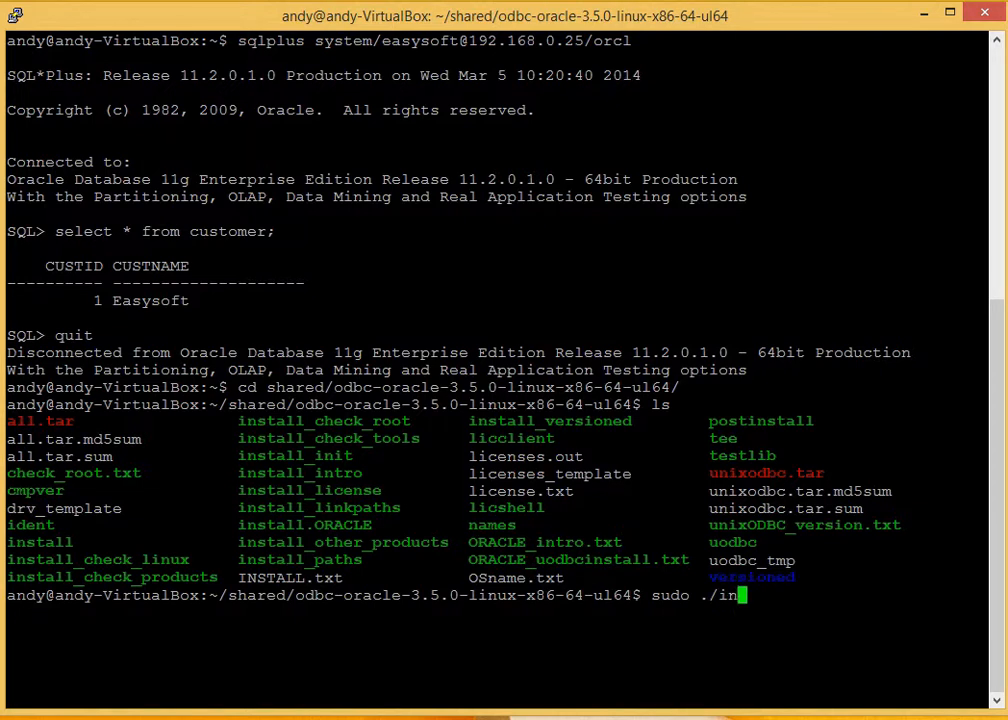
{"action": "key", "text": "Return"}
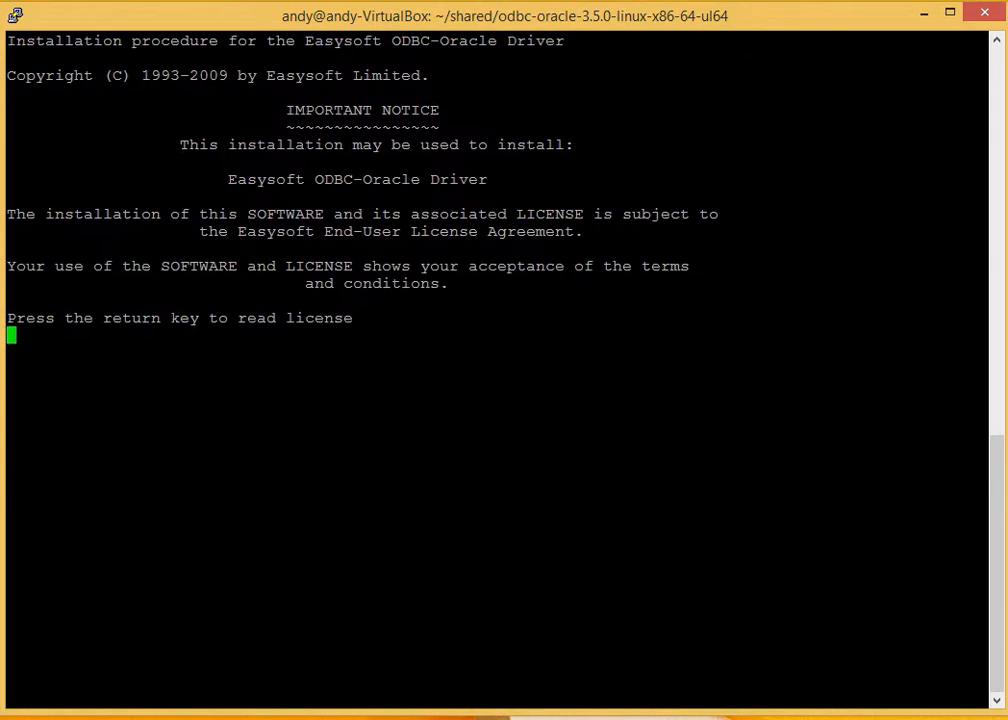
- Page through the Easysoft licence text and answer yes to accept it
{"action": "key", "text": "Return"}
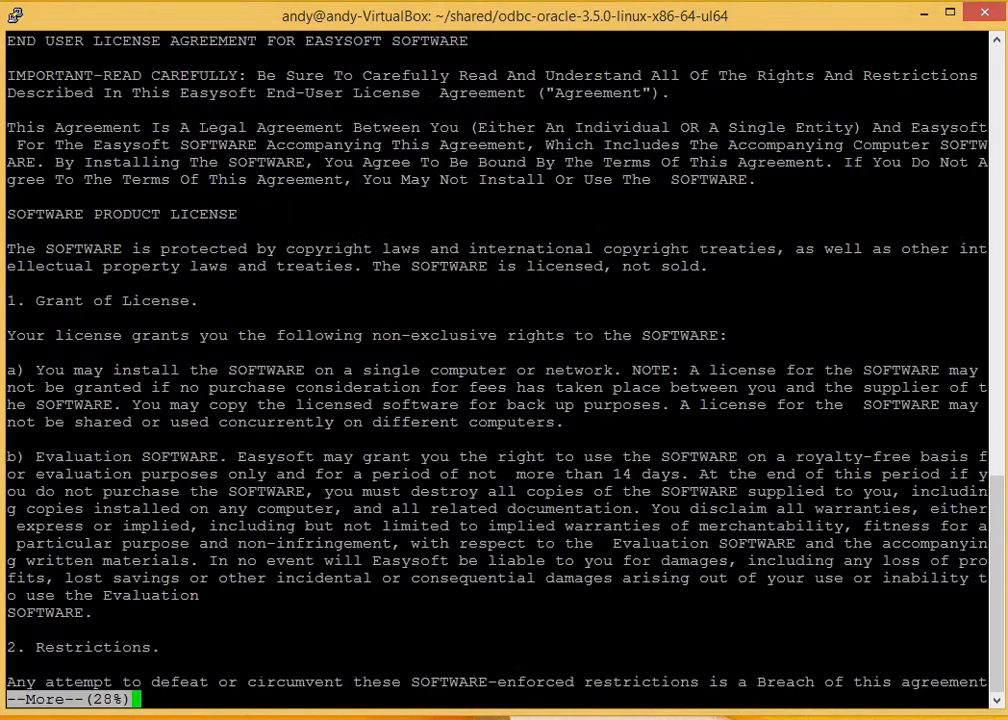
{"action": "key", "text": "space"}
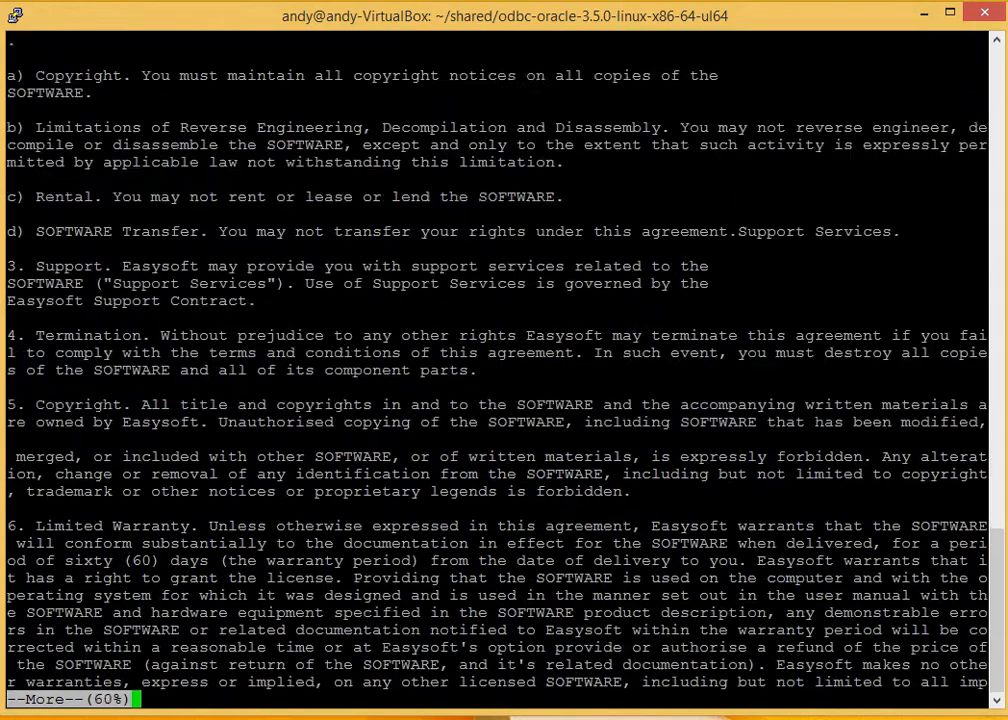
{"action": "scroll", "scroll_direction": "down", "scroll_amount": 3}
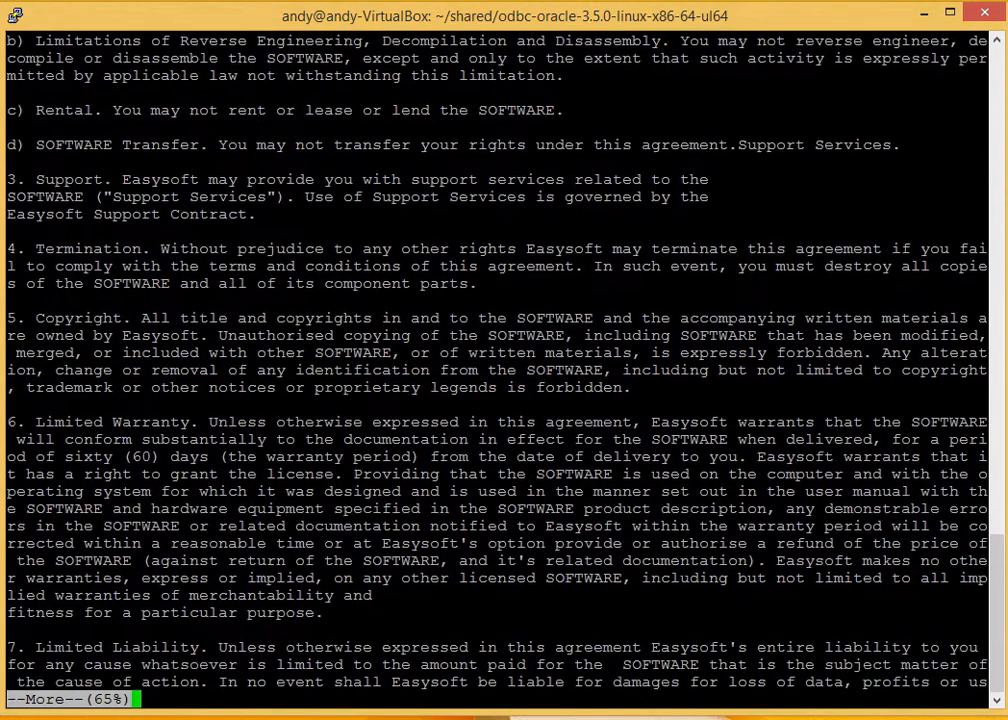
{"action": "scroll", "scroll_direction": "down", "scroll_amount": 3}
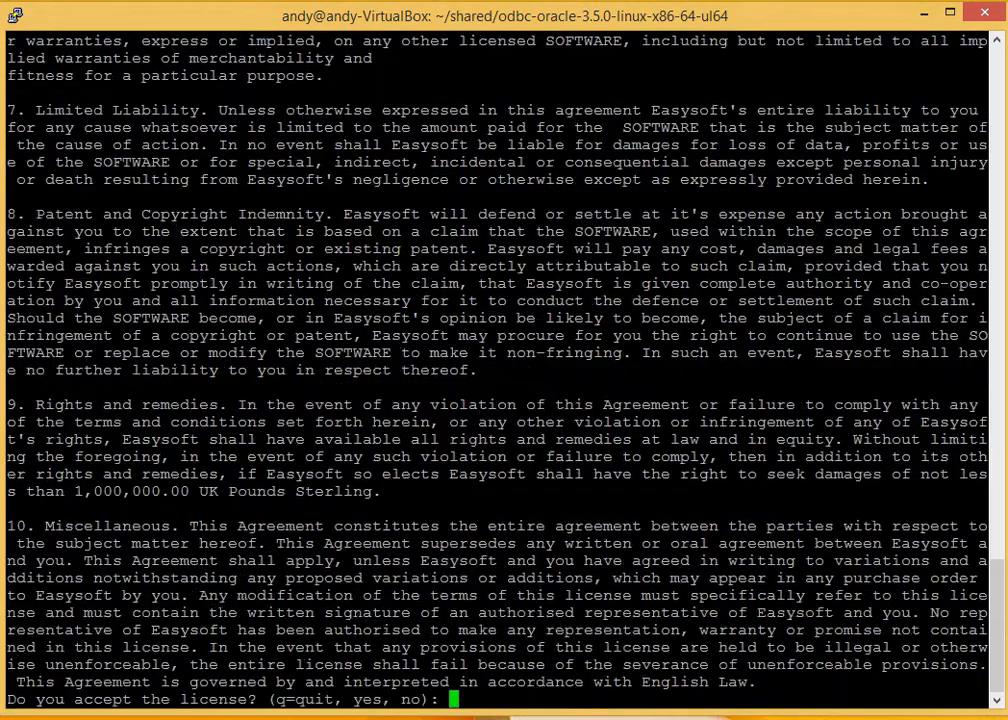
{"action": "type", "text": "yes"}
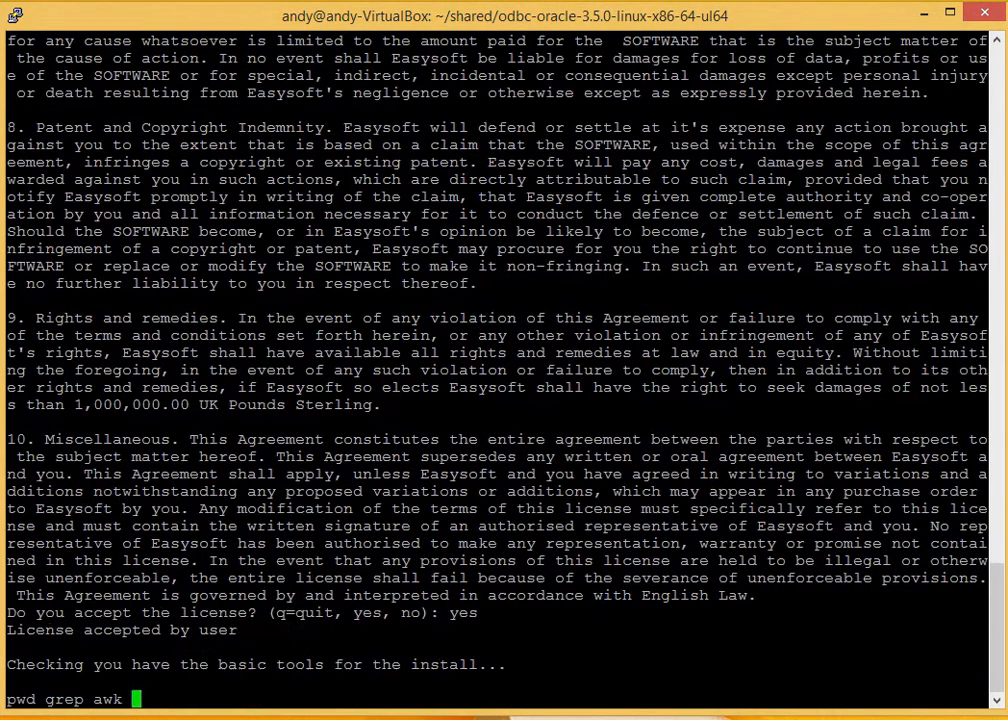
- Accept /usr/local as the install base and answer n to having unixODBC installed
{"action": "key", "text": "Return"}
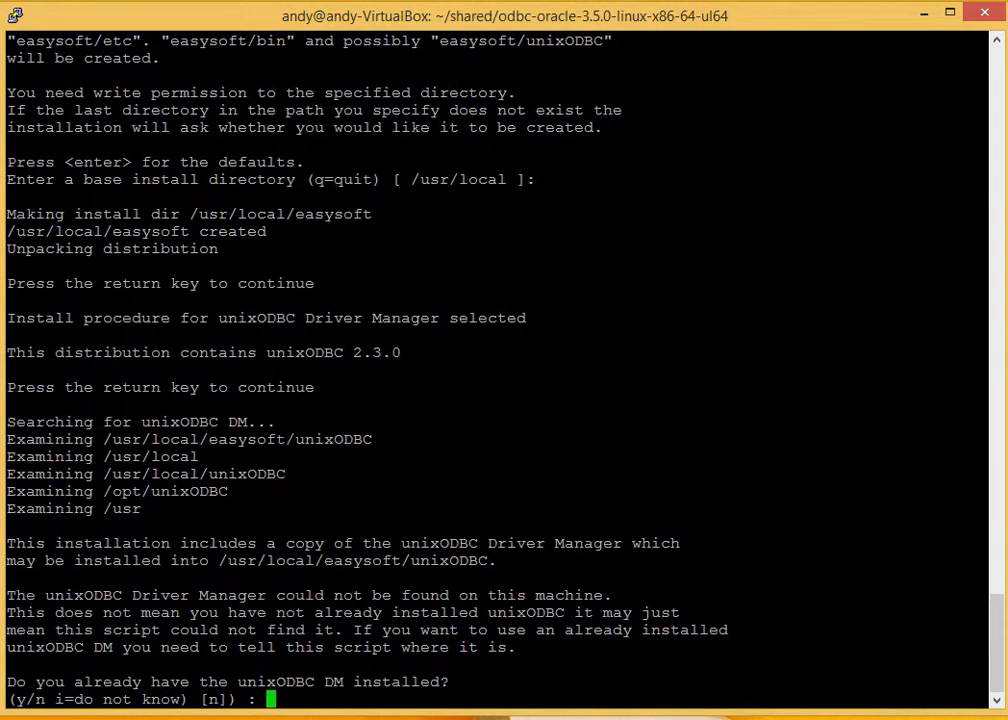
{"action": "type", "text": "n"}
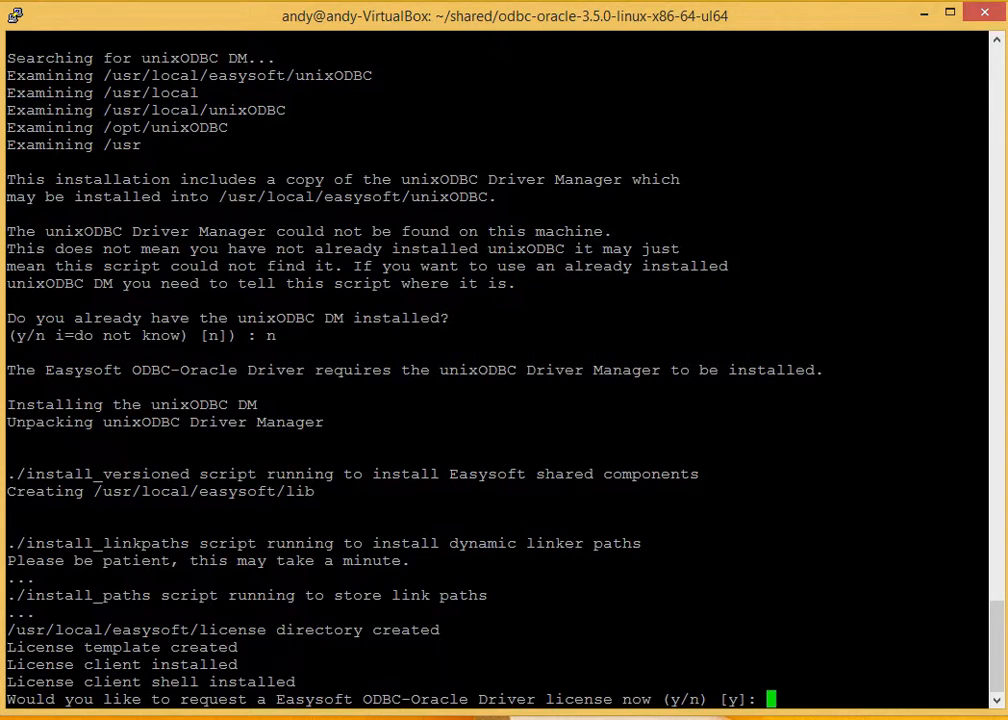
- Answer y to request a licence and choose option 2, Oracle ODBC Driver V3.5
{"action": "type", "text": "y"}
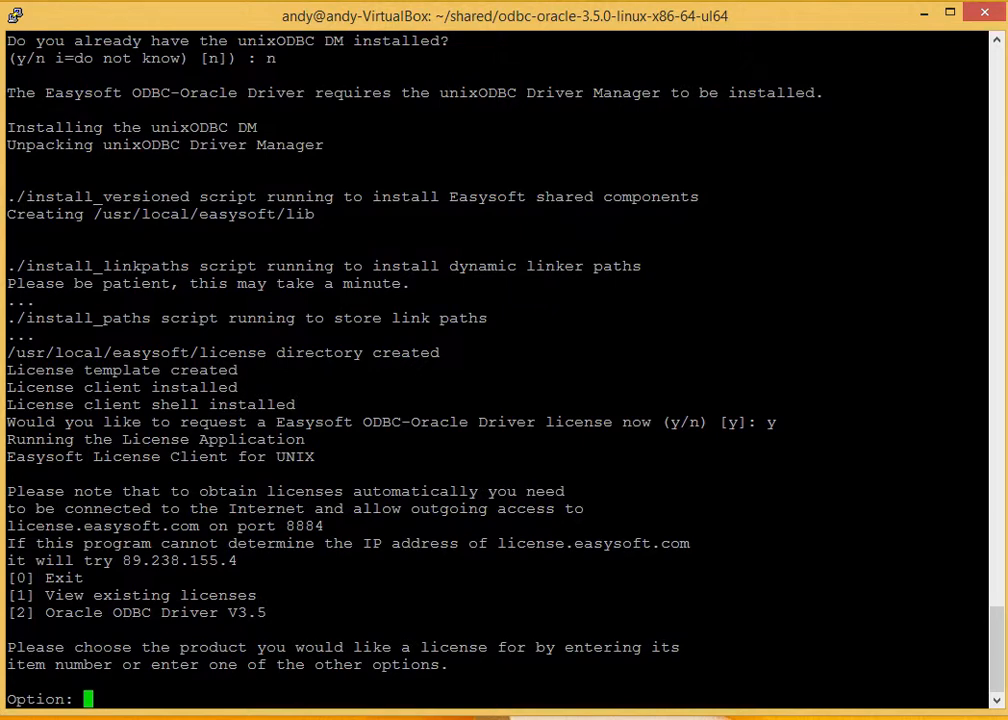
{"action": "type", "text": "2"}
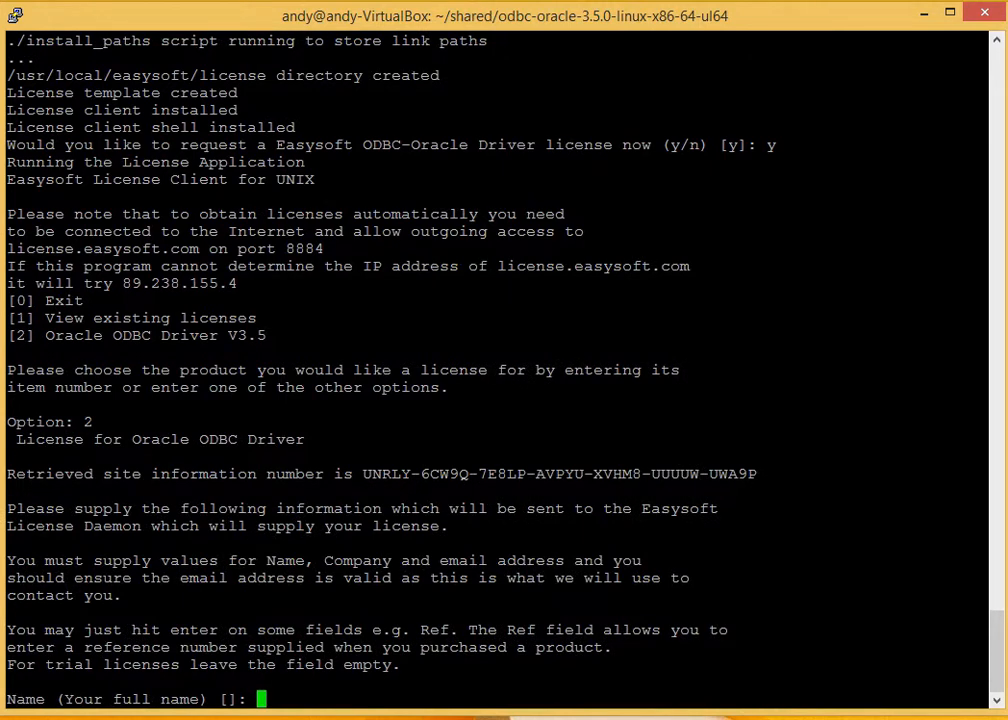
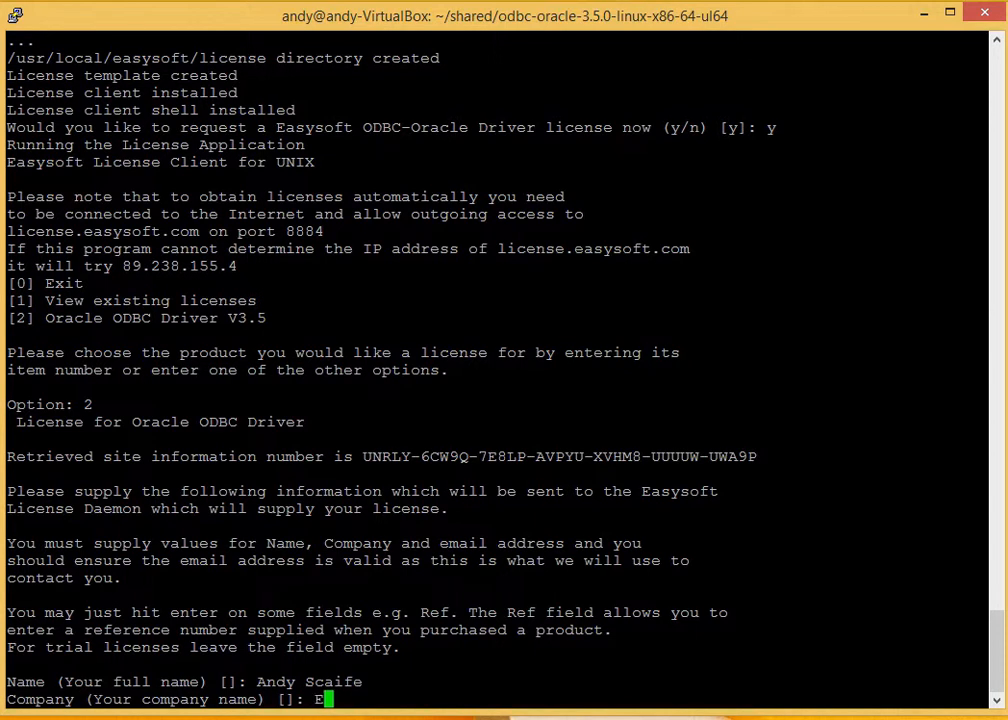
{"action": "type", "text": "asysoft"}
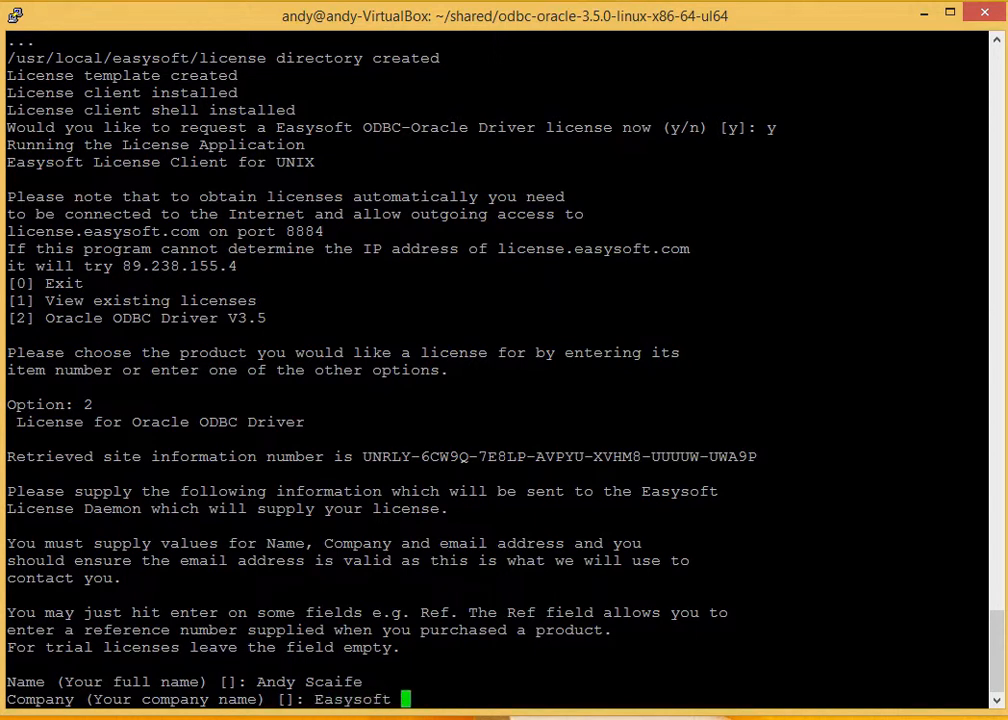
{"action": "type", "text": "Limited"}
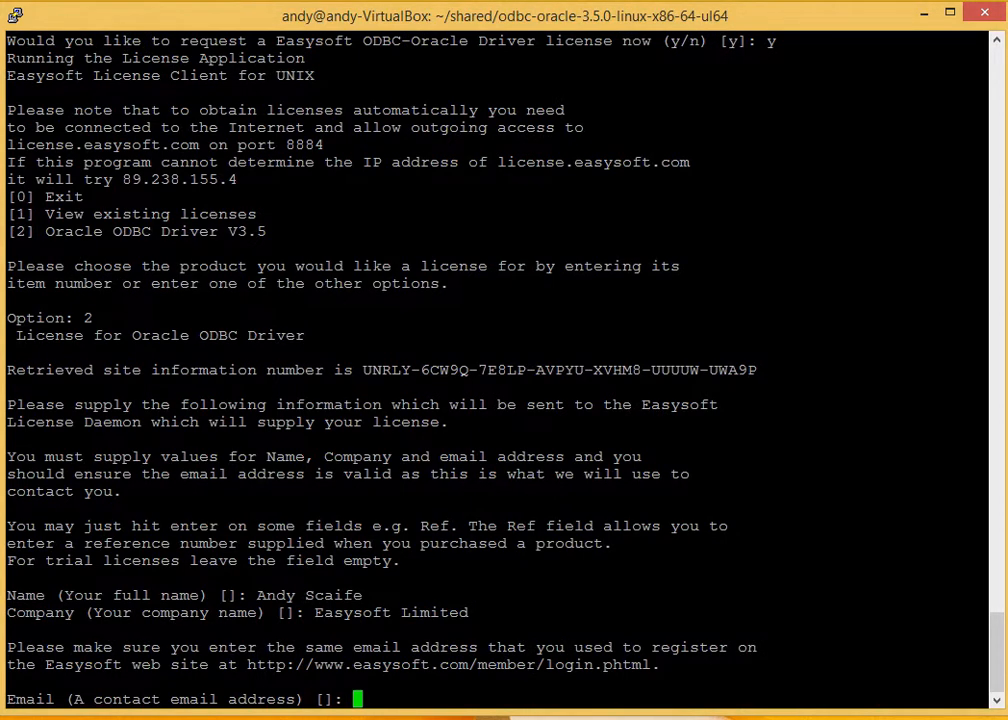
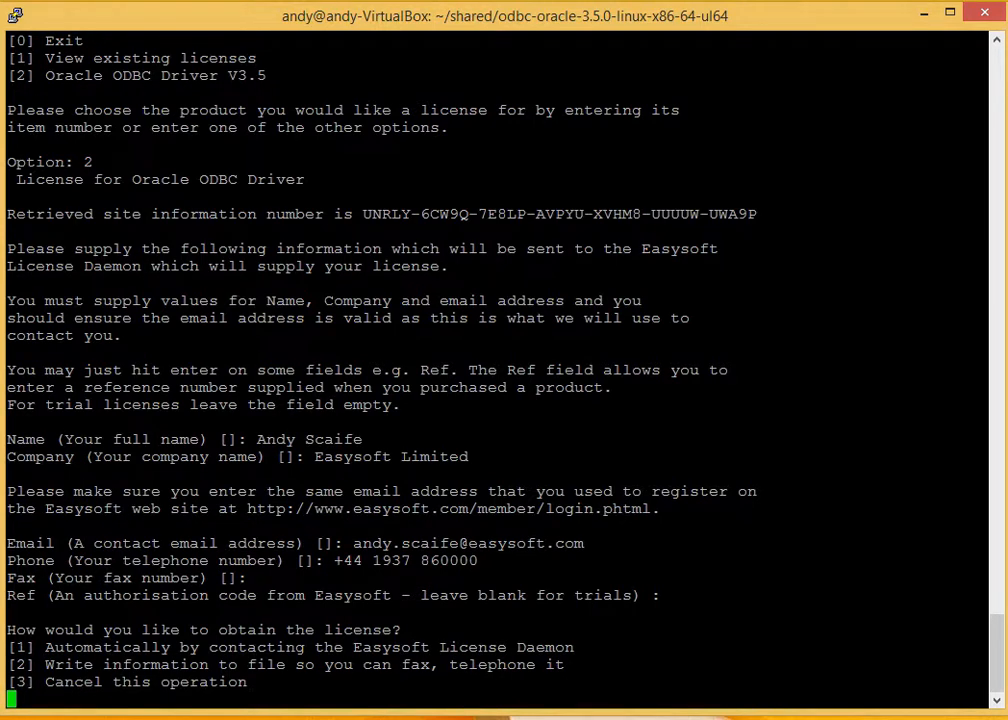
- Get the licence via the License Daemon (1), exit with 0, and answer y to create a data source
{"action": "type", "text": "1"}
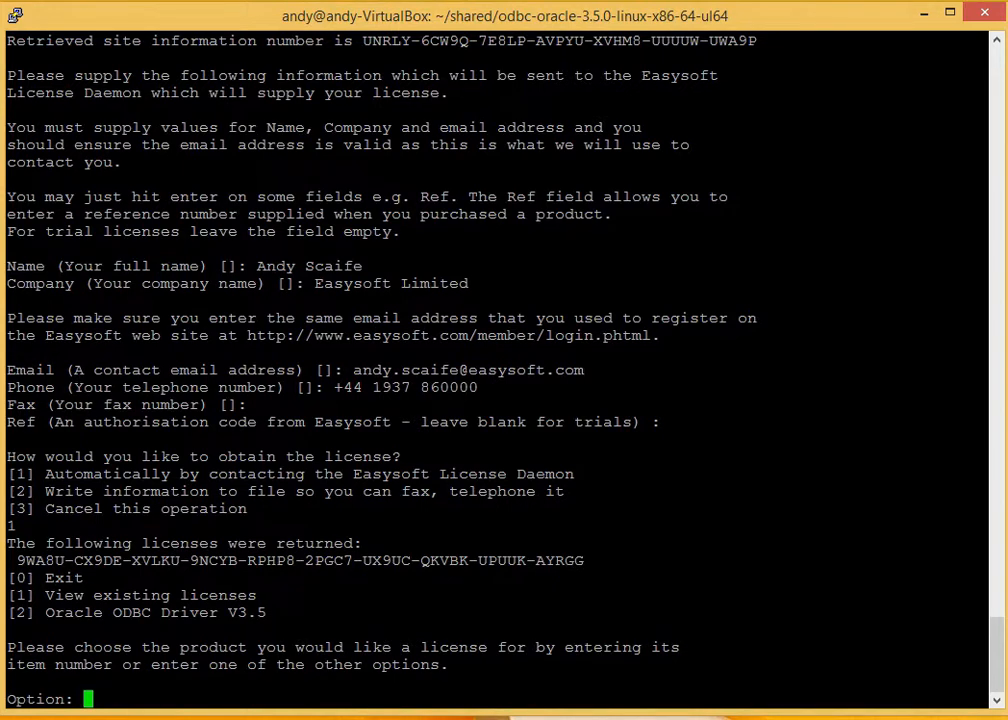
{"action": "type", "text": "0"}
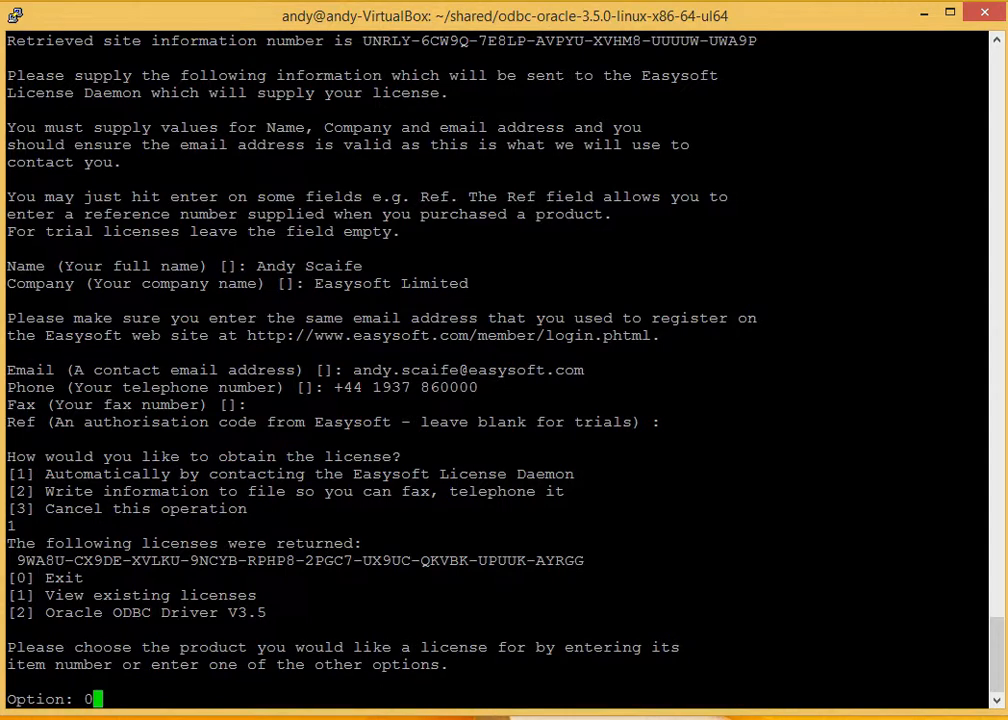
{"action": "key", "text": "enter"}
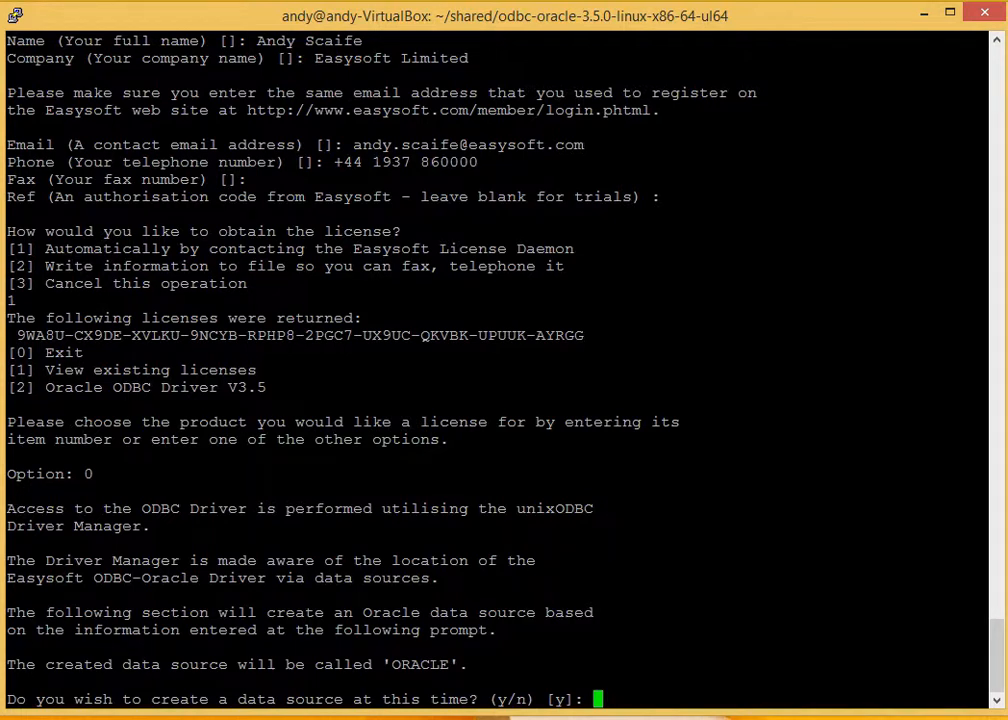
{"action": "type", "text": "y"}
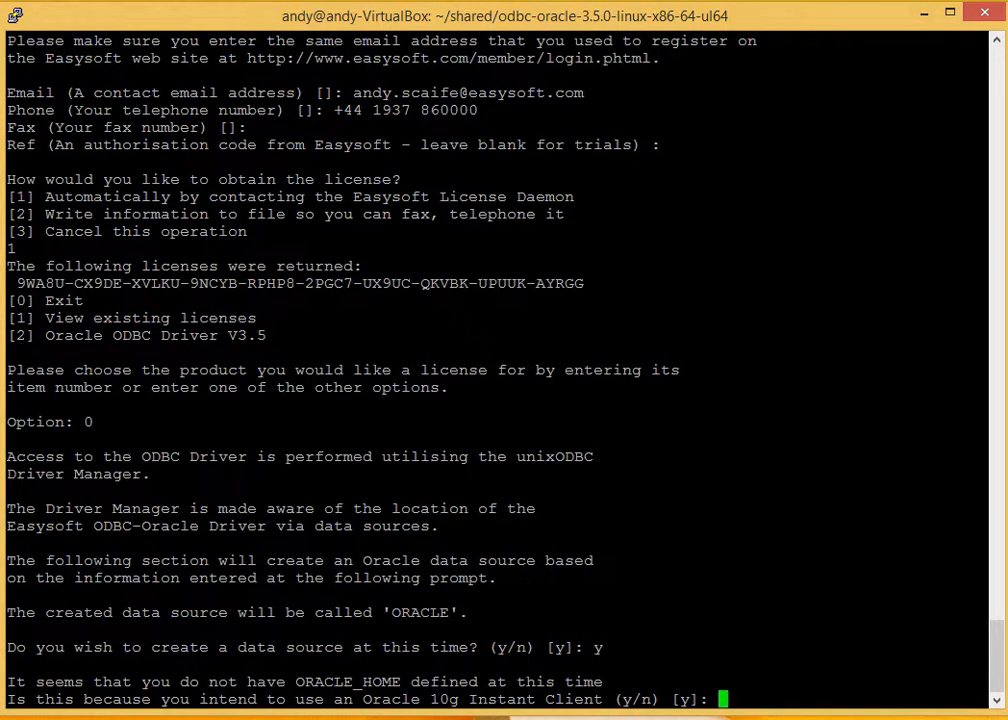